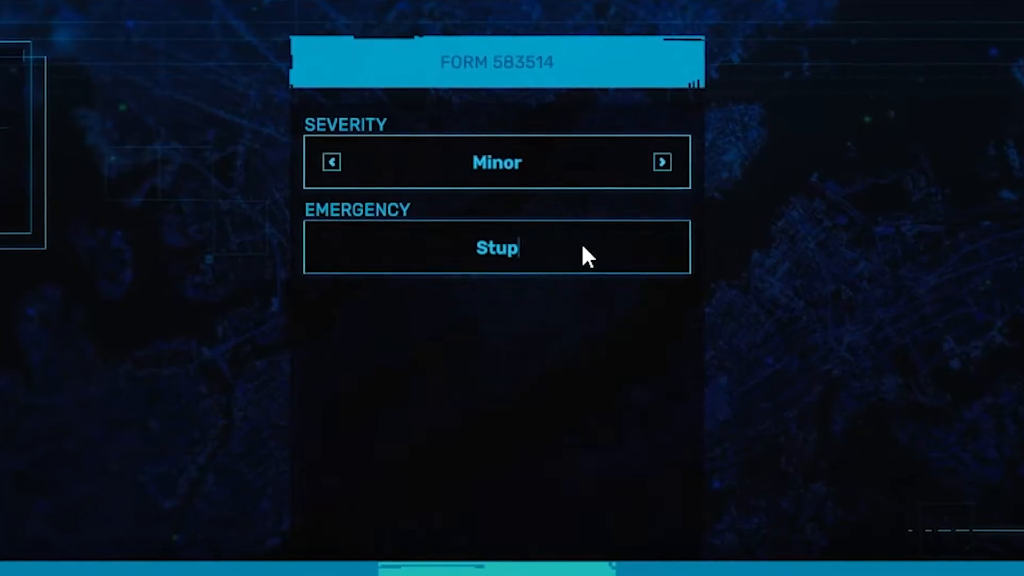
- Describe the Karen-who-can't-leave incident in form 583514's Emergency field, severity Minor
{"action": "type", "text": "id ass karen"}
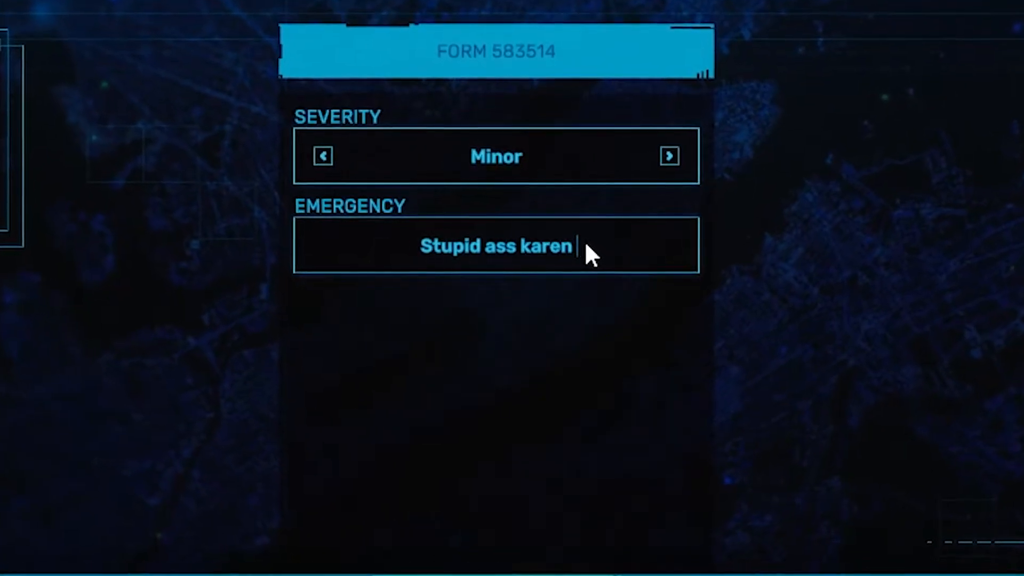
{"action": "type", "text": "cant leave a"}
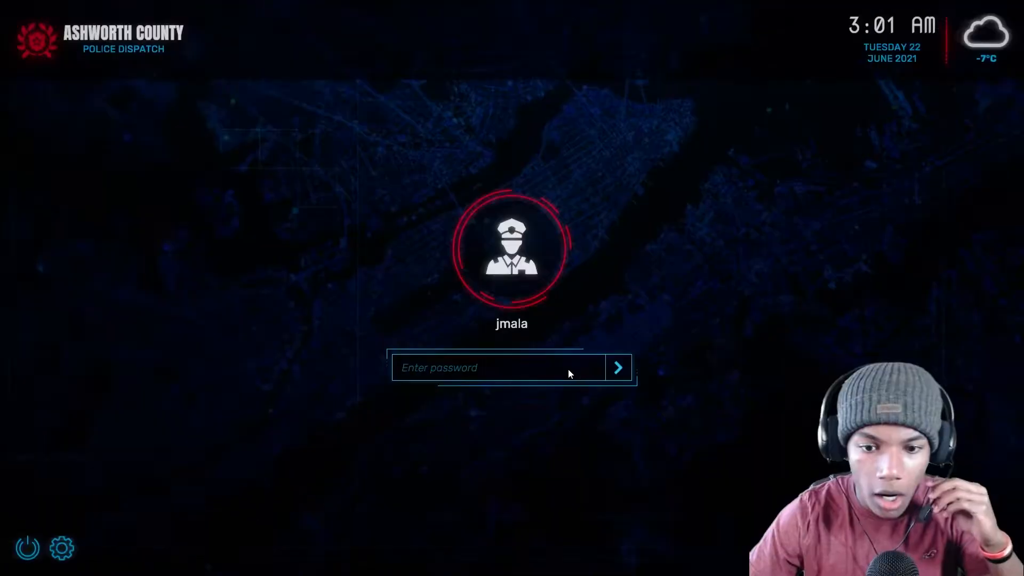
{"action": "mouse_move", "coordinate": [634, 351]}
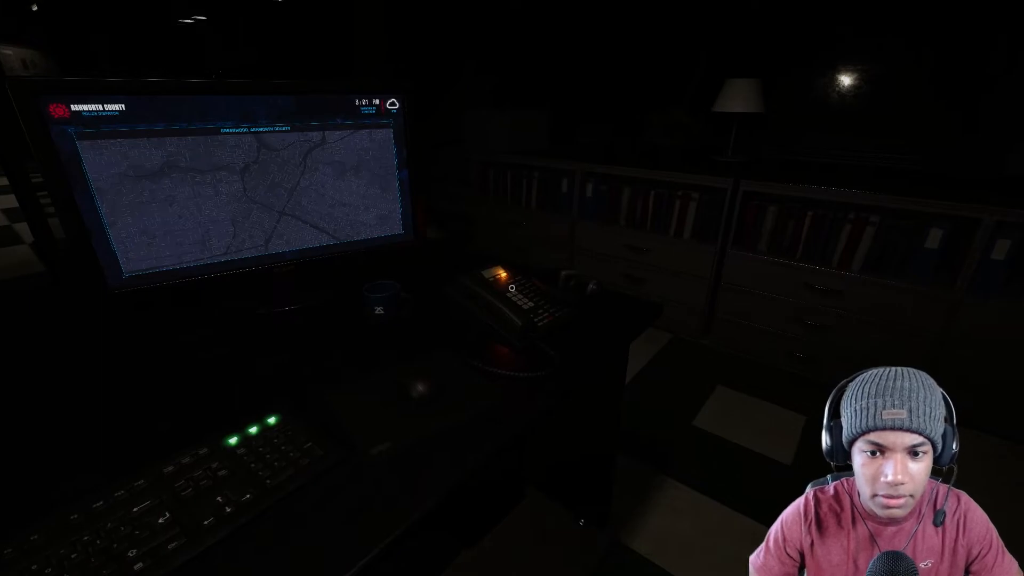
{"action": "mouse_move", "coordinate": [512, 287]}
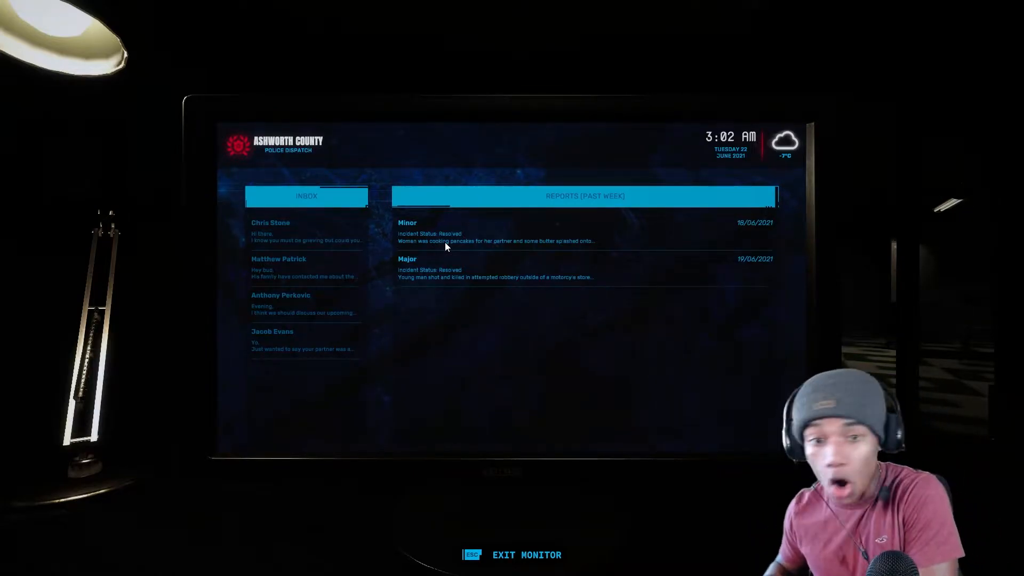
- Answer the incoming call and ready incident form 203374 for the cat-in-tree report
{"action": "key", "text": "Escape"}
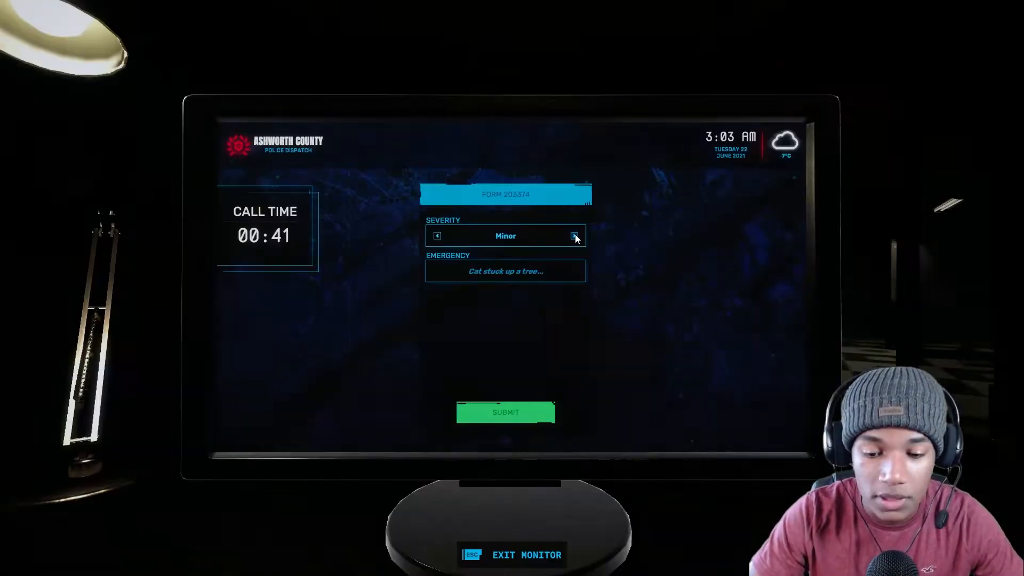
- Keep severity Minor, note the dog choked on a Snickers bar, and submit the report
{"action": "left_click", "coordinate": [574, 235]}
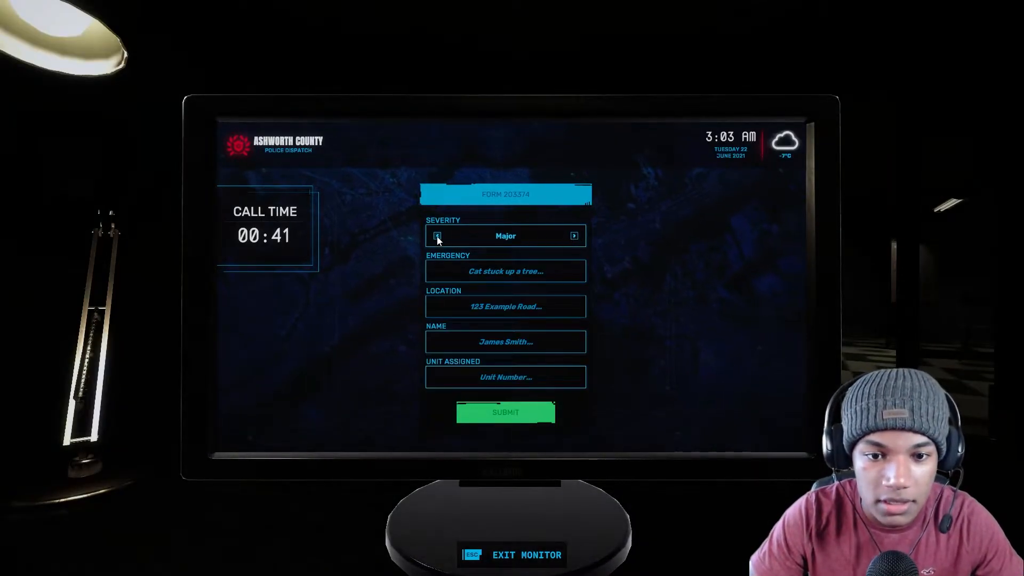
{"action": "left_click", "coordinate": [437, 236]}
{"action": "type", "text": "Dog ate"}
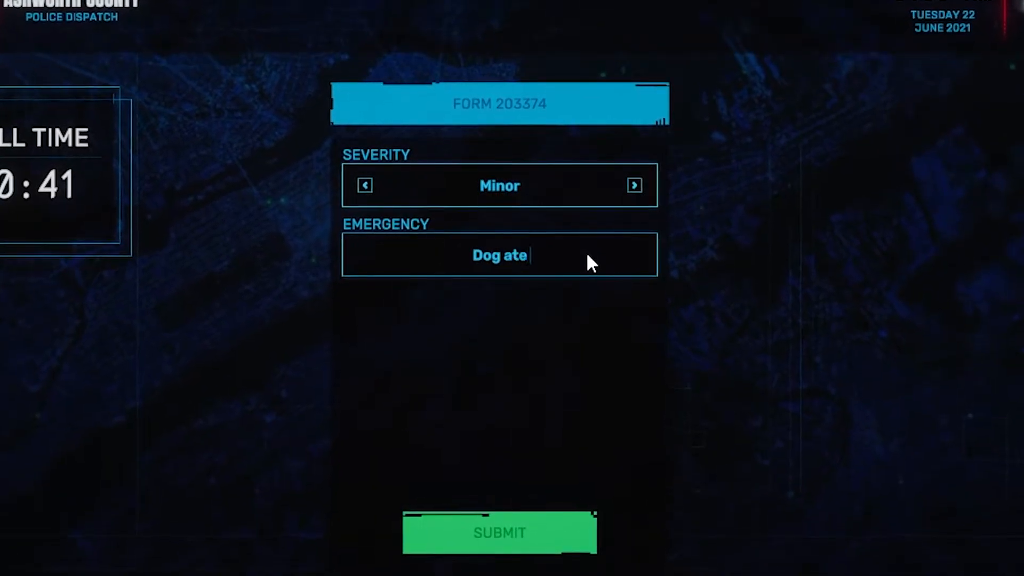
{"action": "type", "text": "a fat ass s"}
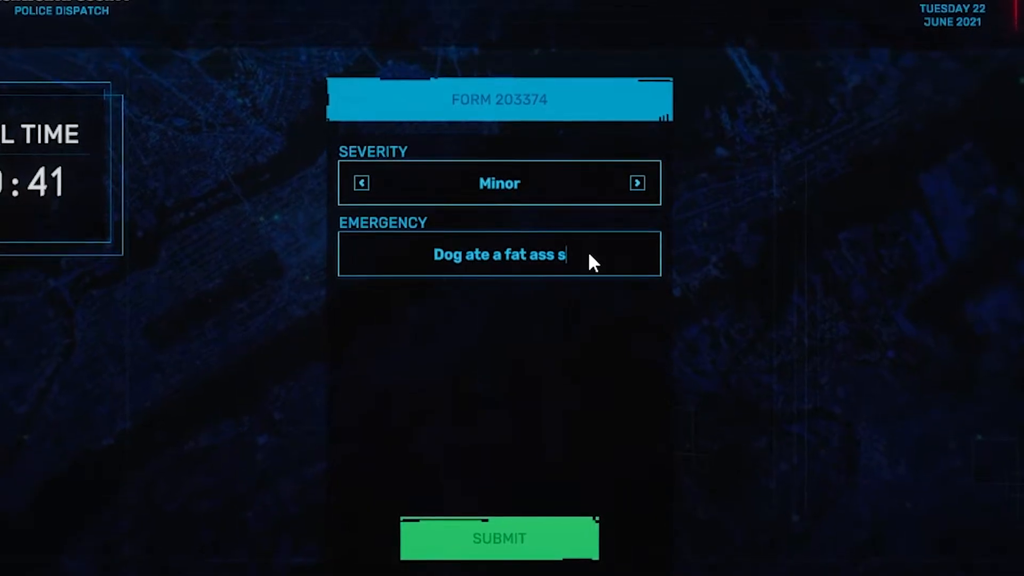
{"action": "type", "text": "nickedrs bar nad"}
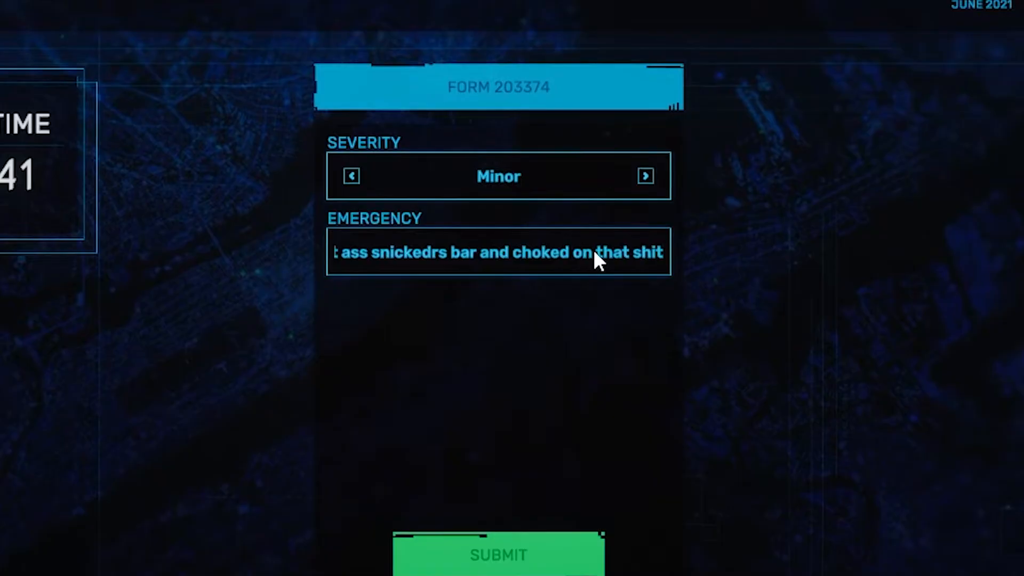
{"action": "left_click", "coordinate": [498, 555]}
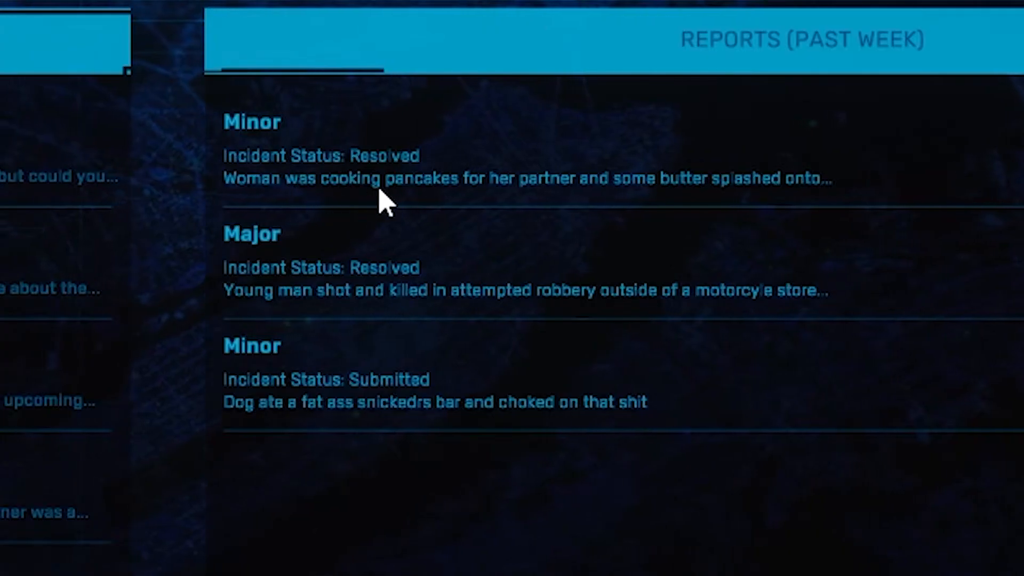
{"action": "mouse_move", "coordinate": [813, 199]}
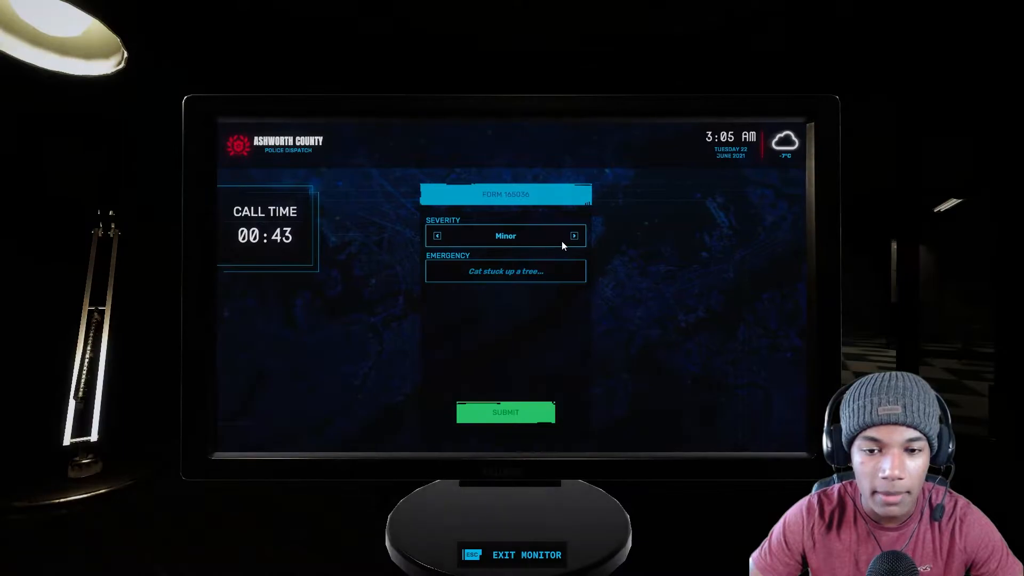
- Enter the Emergency description about a Karen who called 911
{"action": "type", "text": "Some dumb ass Karen"}
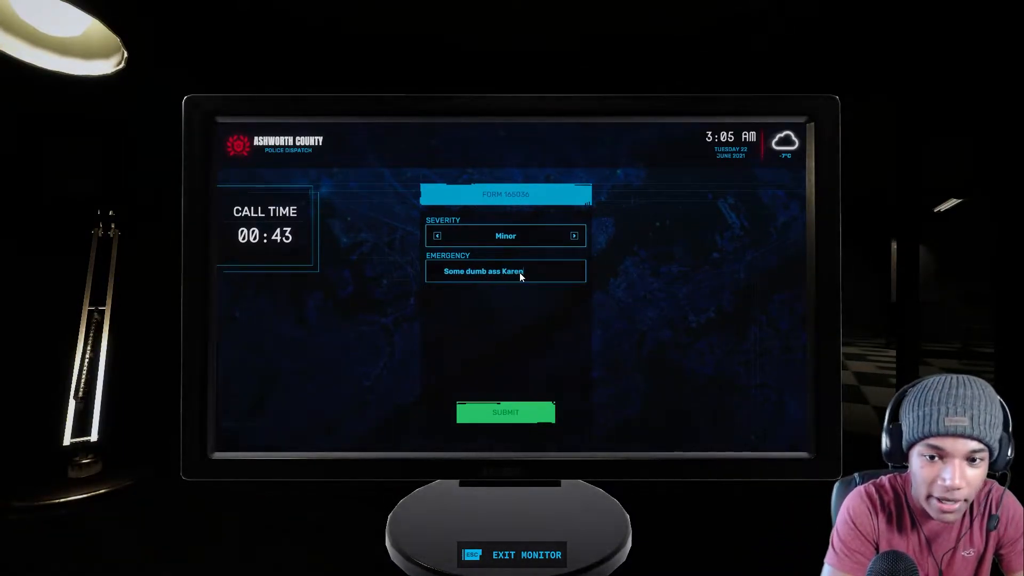
{"action": "type", "text": "called 911"}
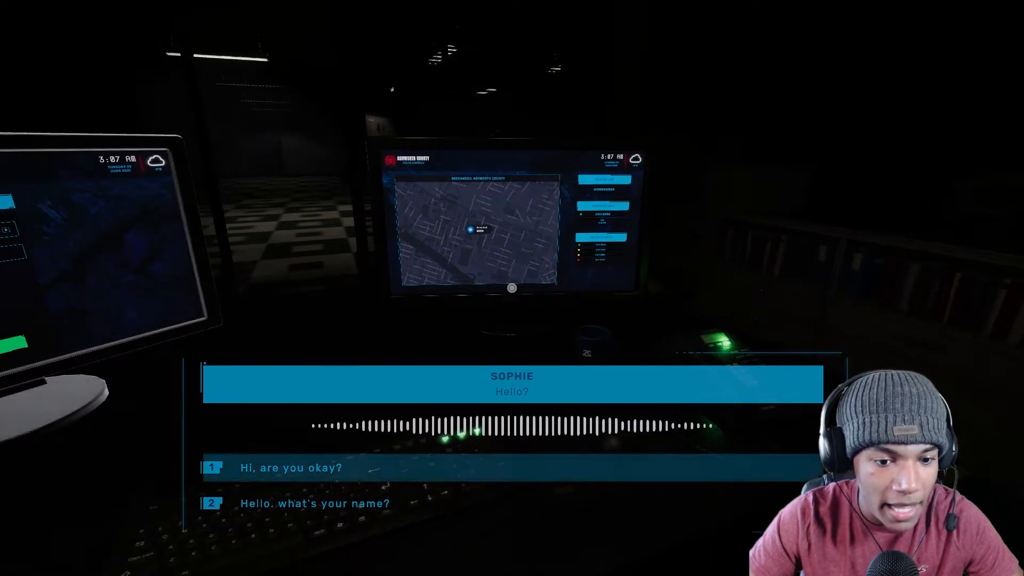
- Reply 'Hi, are you okay?' and carry the call to its end, then pause the game
{"action": "left_click", "coordinate": [281, 468]}
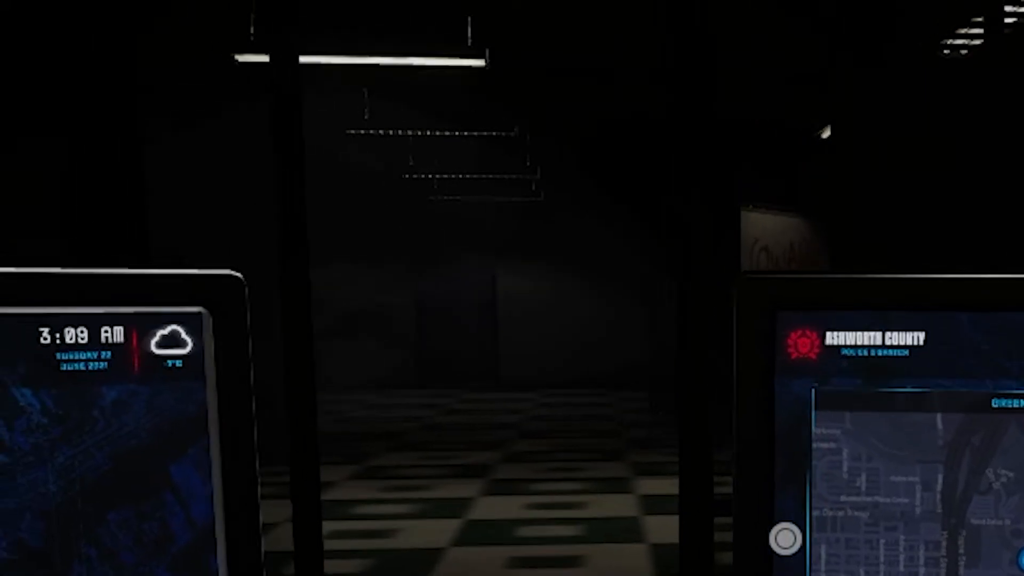
{"action": "key", "text": "Escape"}
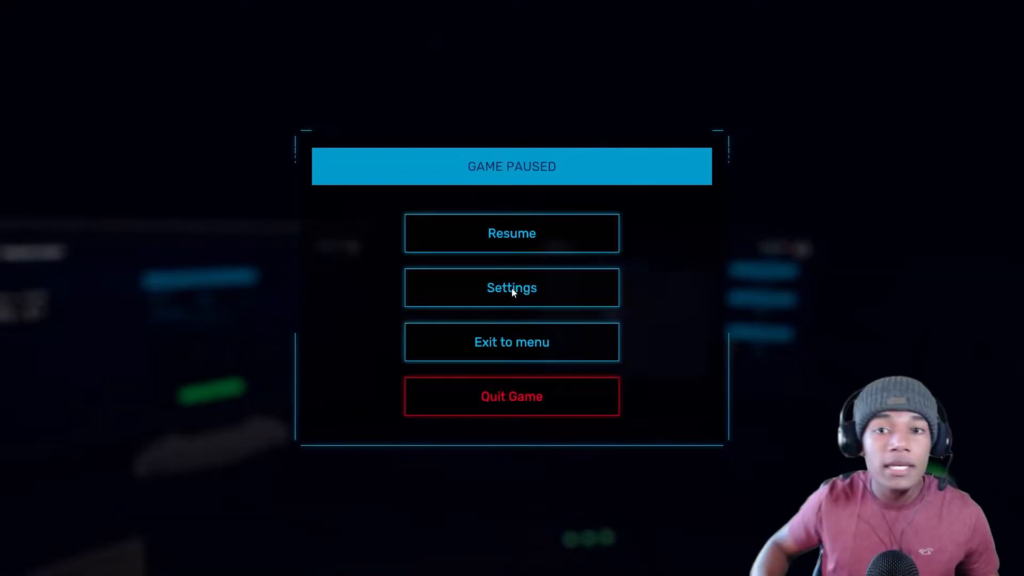
- Go into Settings from the Game Paused menu
{"action": "left_click", "coordinate": [511, 234]}
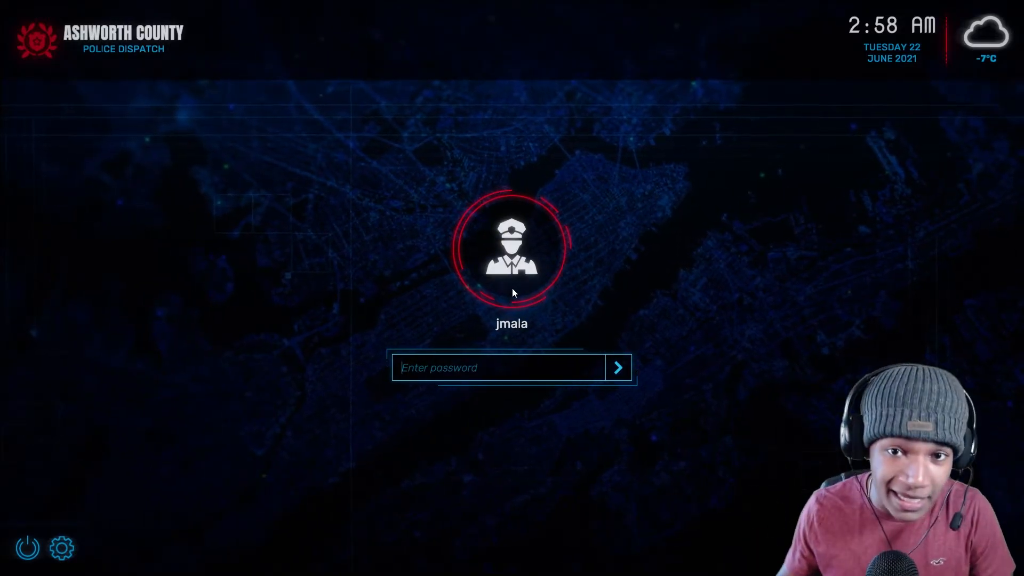
- Enter the dispatcher password and sign in to the Ashworth County system
{"action": "type", "text": "**"}
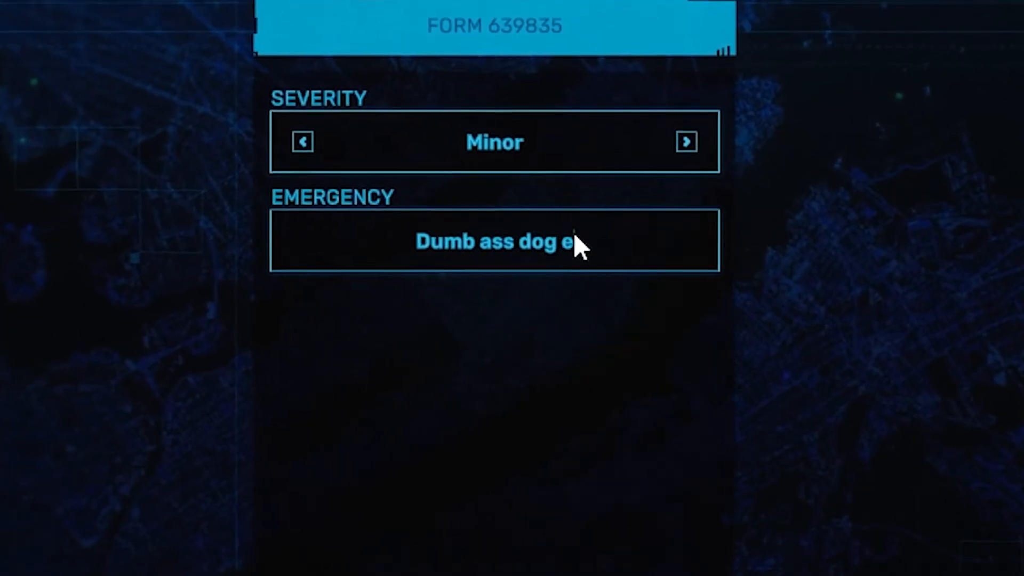
- Finish the dog-ate-a-Snickers description and submit the Minor report
{"action": "type", "text": "ats fat ass snickers bar"}
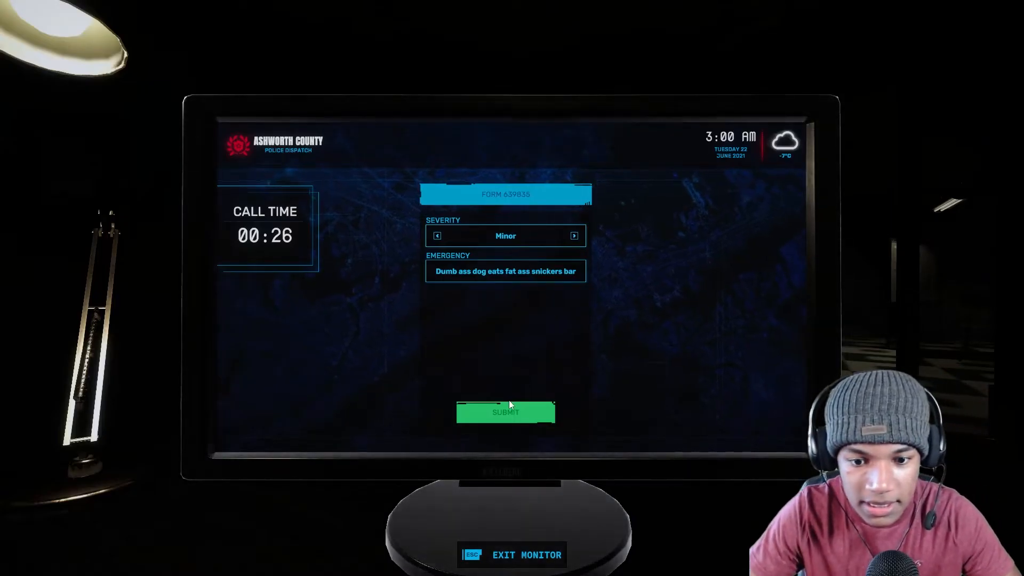
{"action": "left_click", "coordinate": [504, 412]}
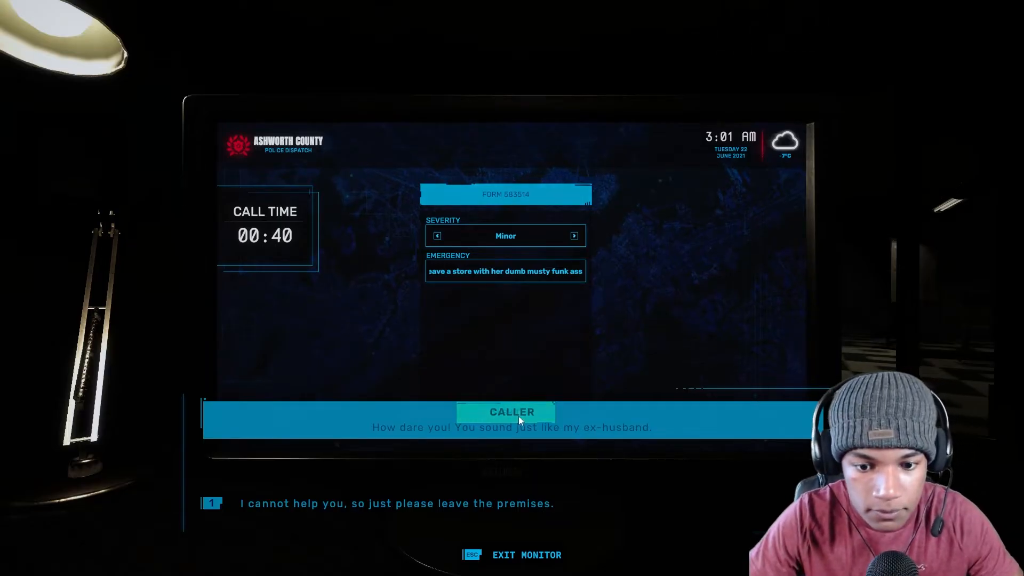
- Tell the caller 'I cannot help you, so just please leave the premises.'
{"action": "key", "text": "Escape"}
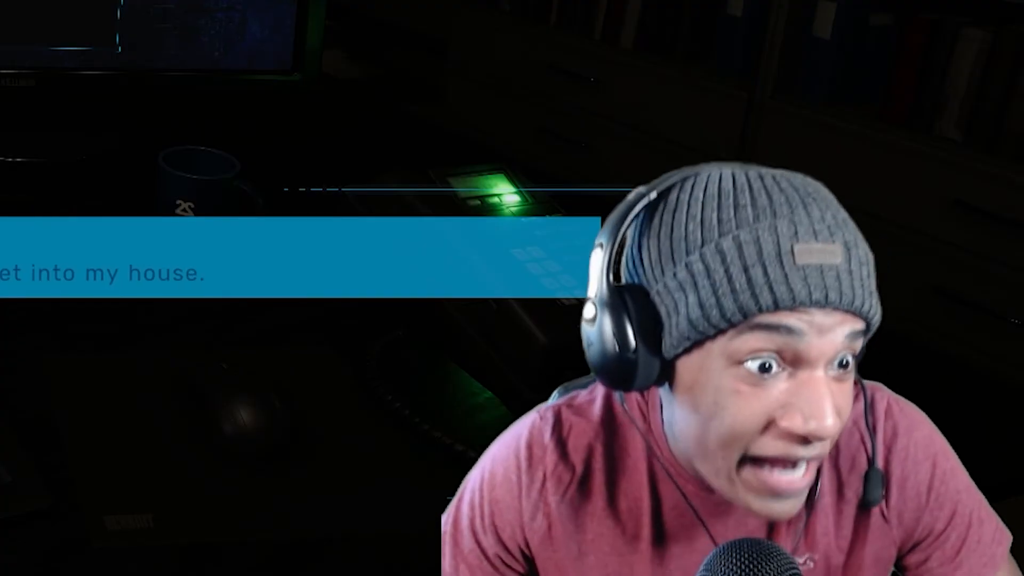
- Describe the crazy intruder incident and submit the Major report
{"action": "type", "text": "Crazy ass hiusgnan wantsx"}
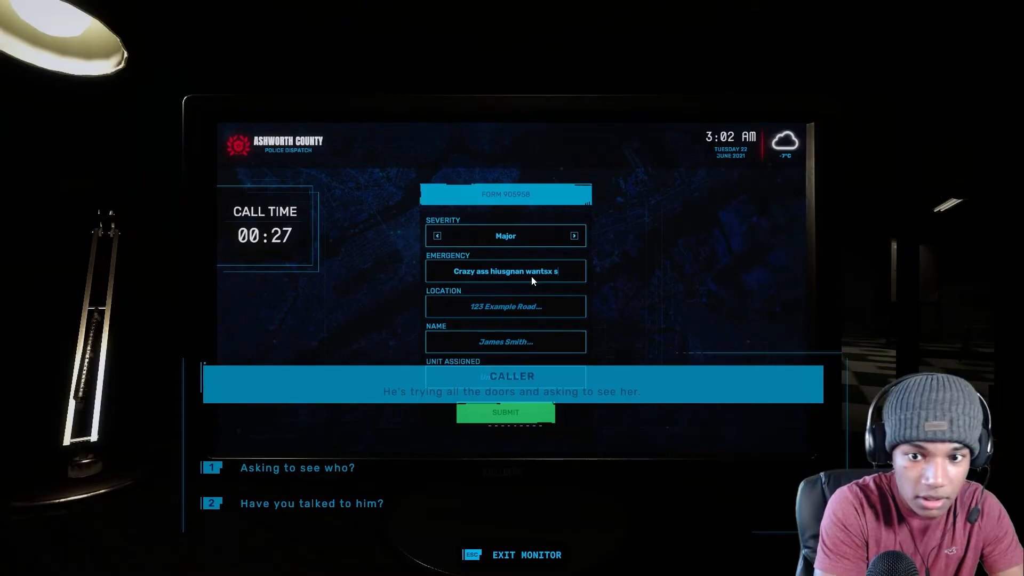
{"action": "type", "text": "some more cooch"}
{"action": "left_click", "coordinate": [506, 341]}
{"action": "type", "text": "Ewfewfewfgew"}
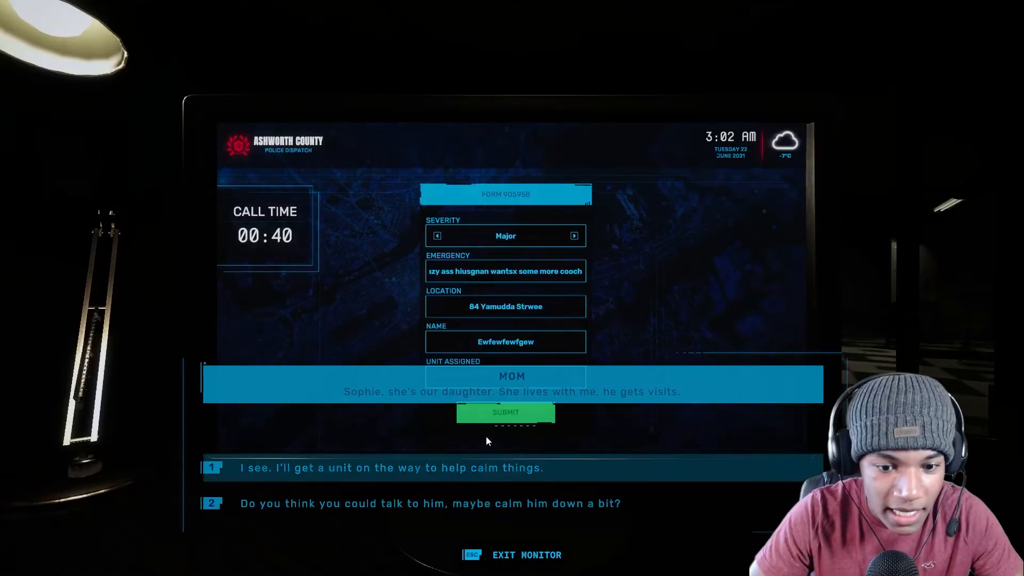
{"action": "left_click", "coordinate": [506, 412]}
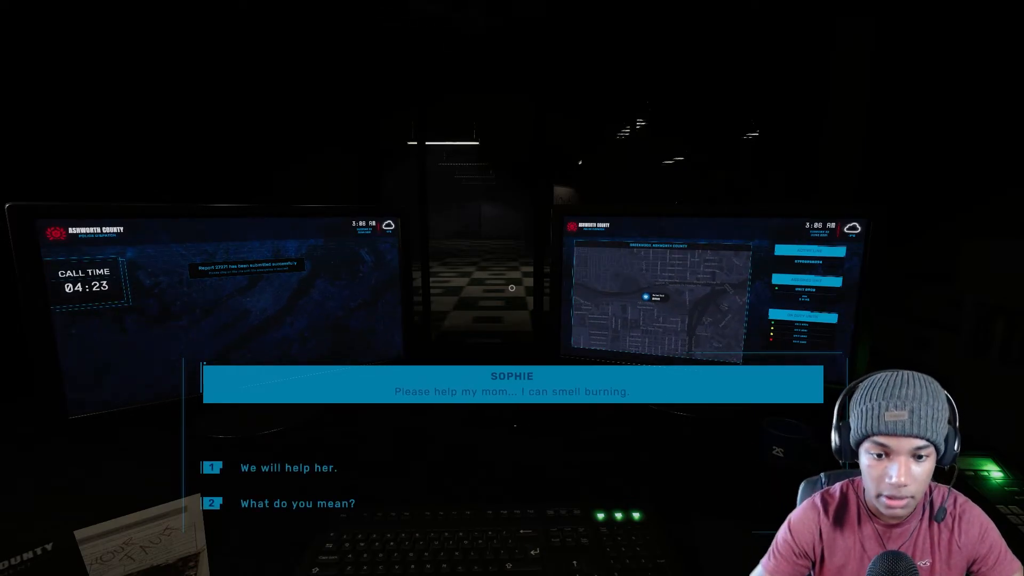
- Answer Sophie's plea about the burning smell, then reply that shouting helps rescuers find her
{"action": "left_click", "coordinate": [288, 467]}
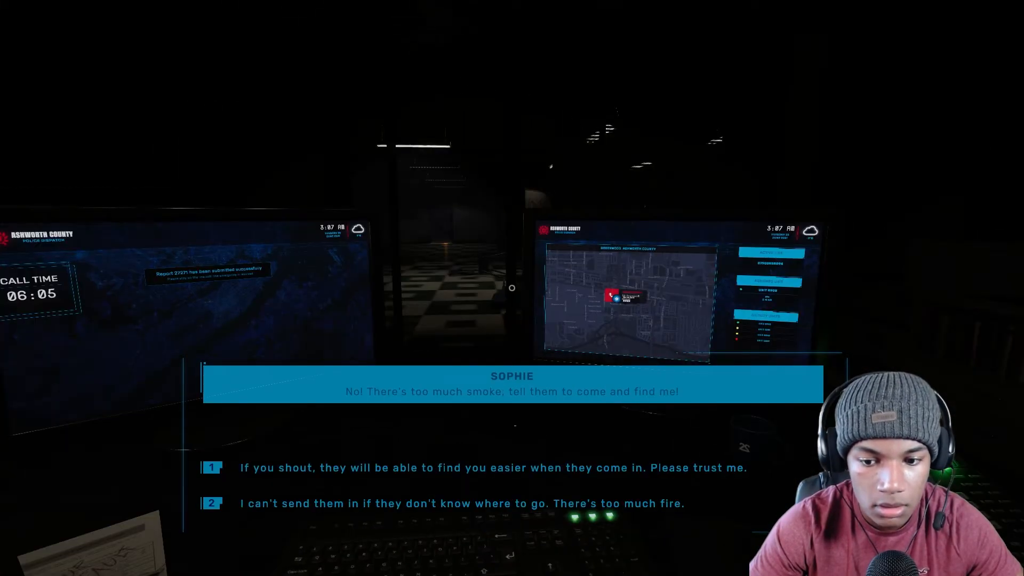
{"action": "left_click", "coordinate": [493, 468]}
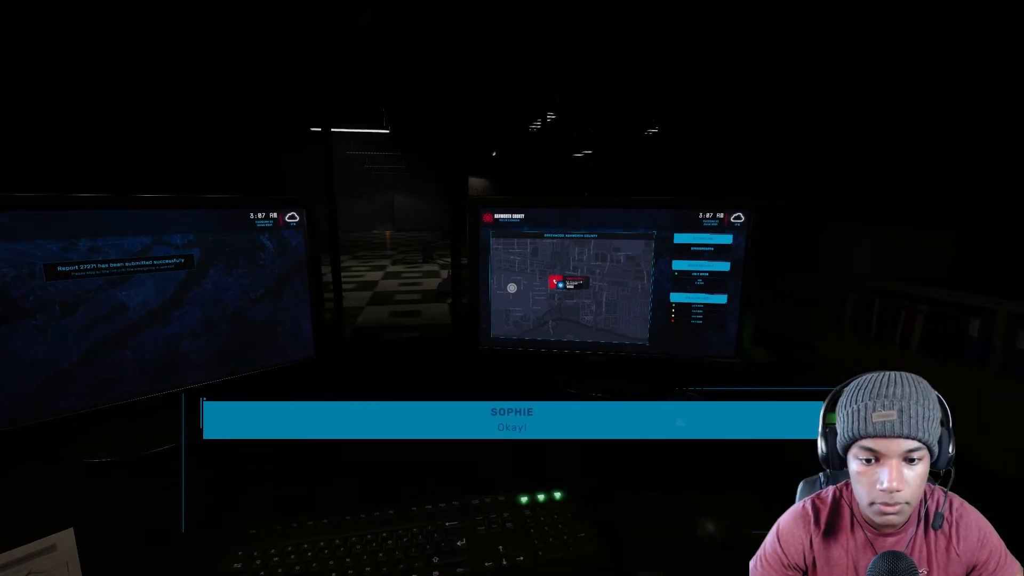